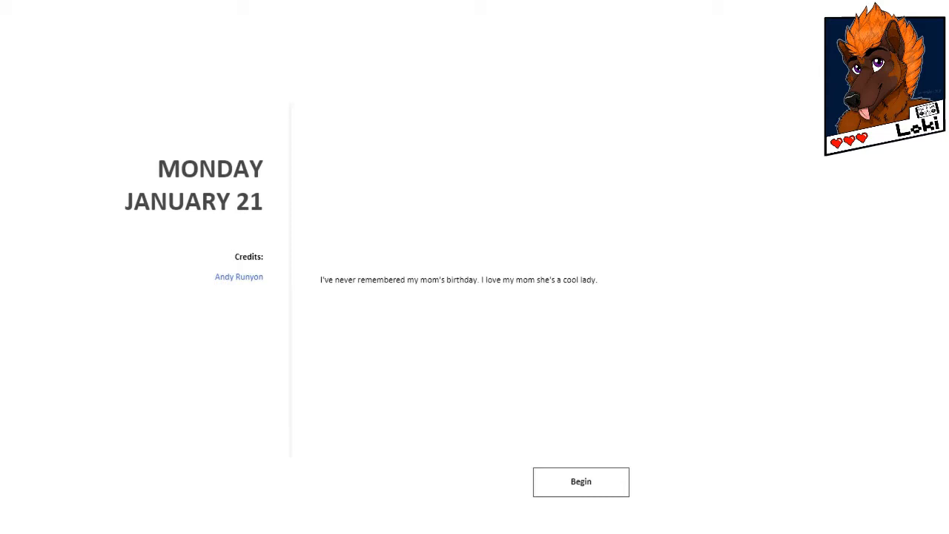
- Begin the Monday January 21 puzzle to reveal the board with yellow dots
click(580, 481)
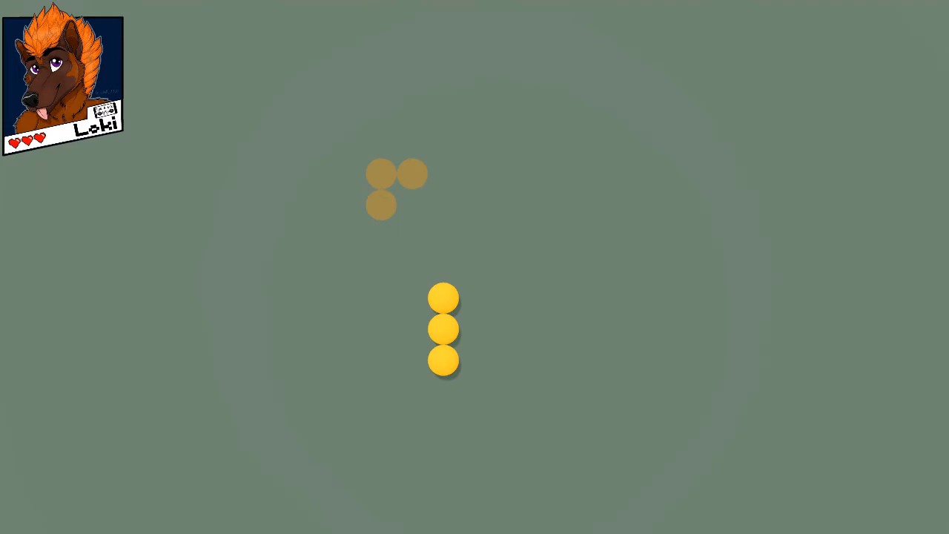